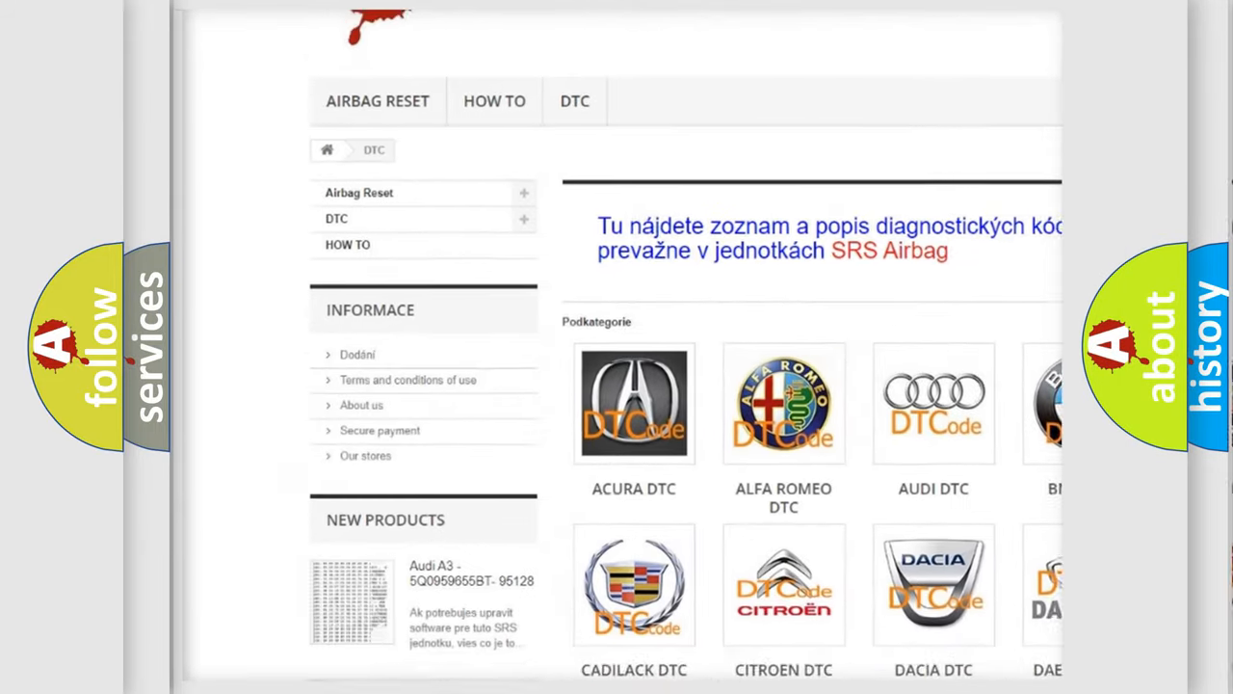
scroll("down", 3)
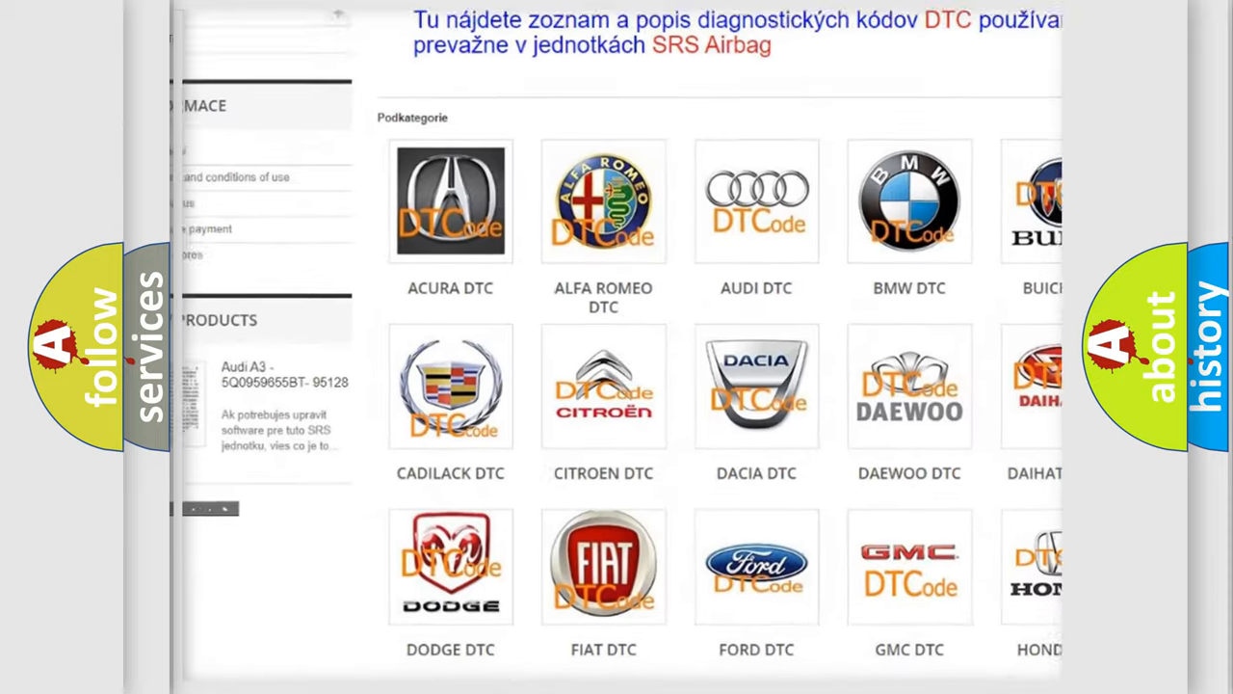
scroll("down", 3)
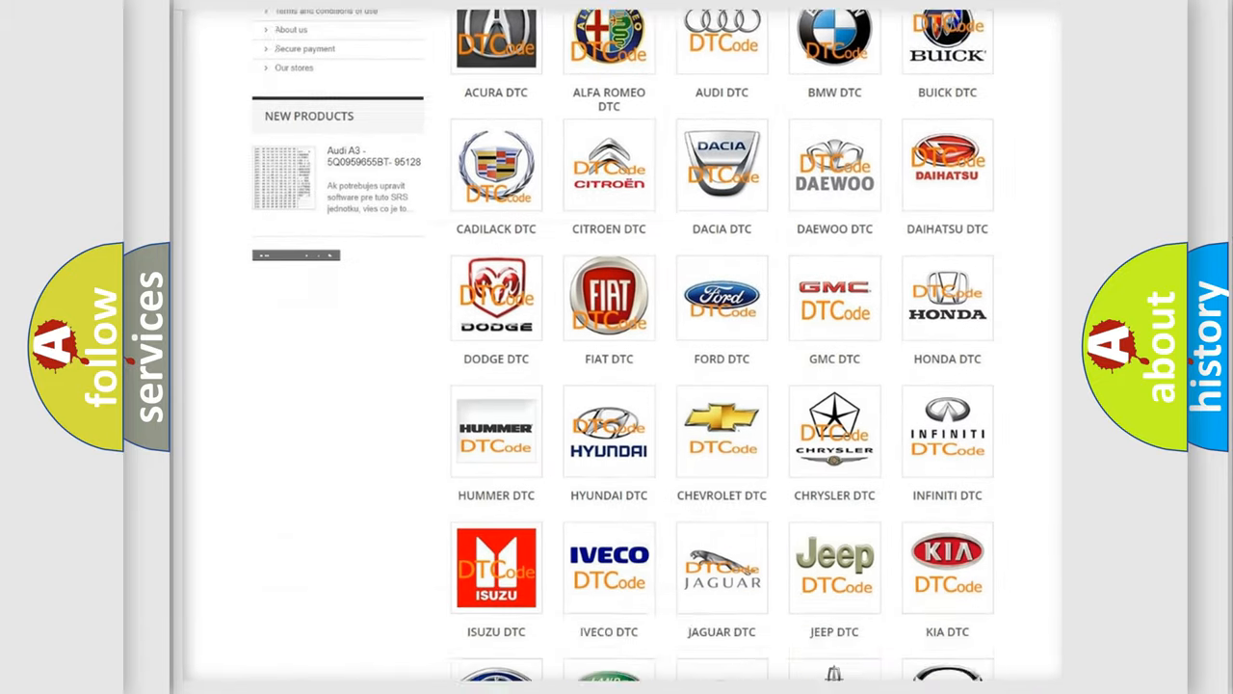
scroll("down", 3)
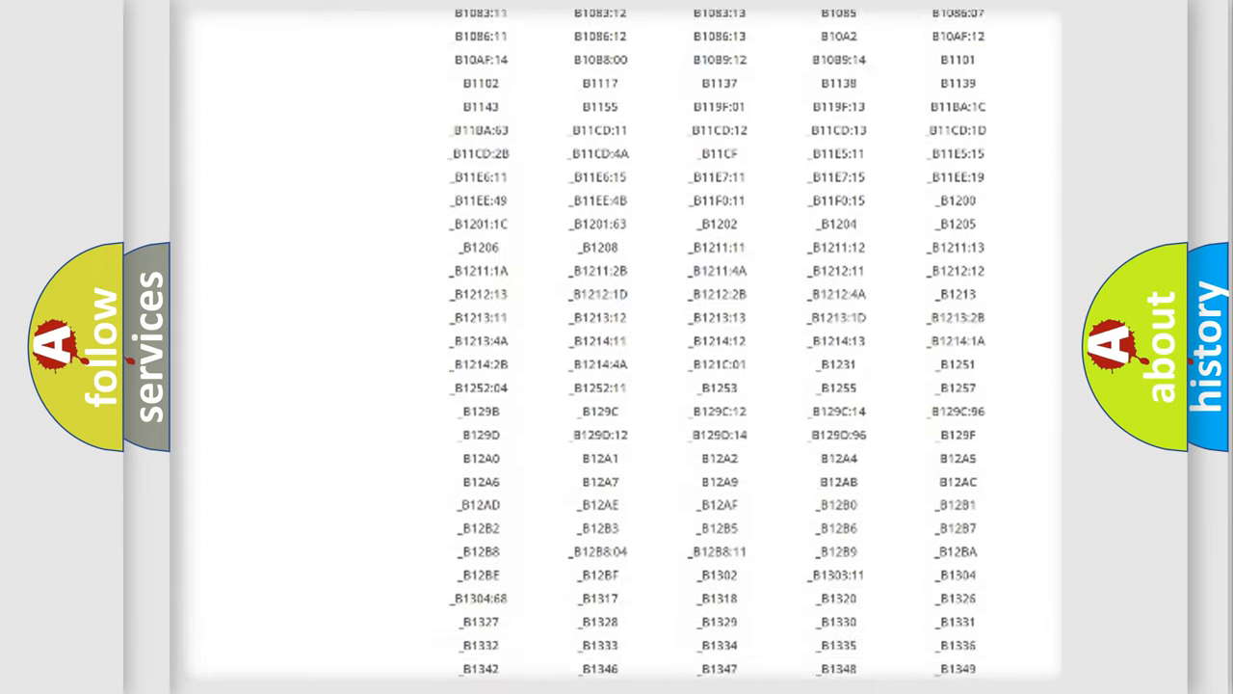
scroll("down", 3)
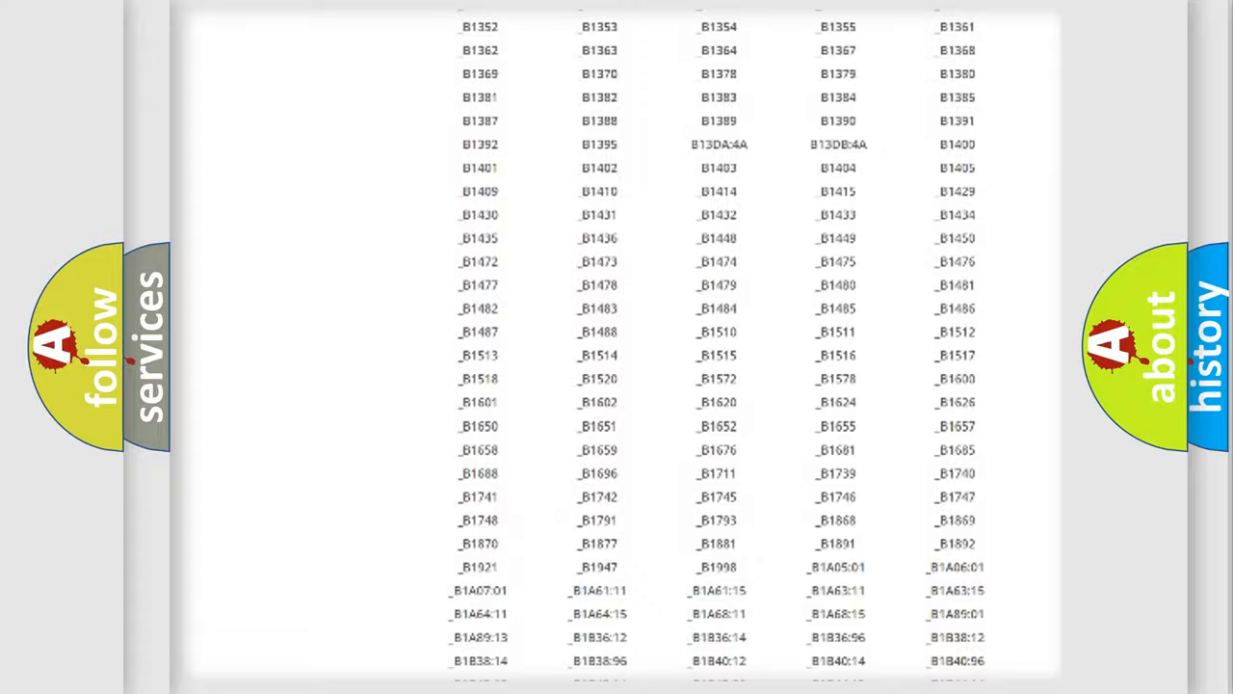